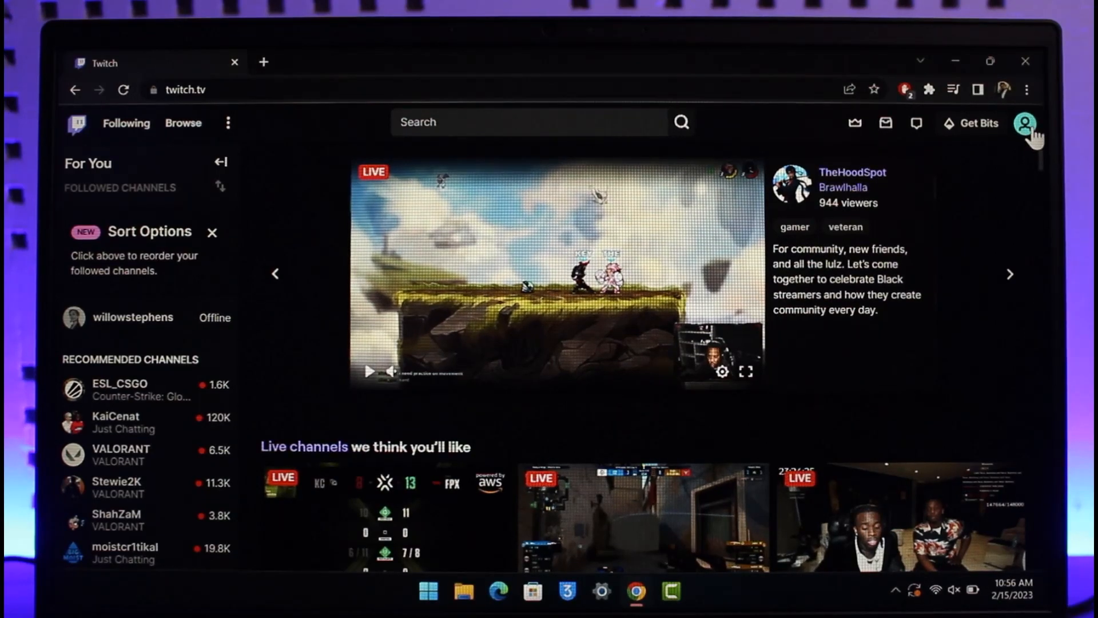
# Step: Open a new browser tab for the Twitch account-recovery address
pyautogui.click(1024, 123)
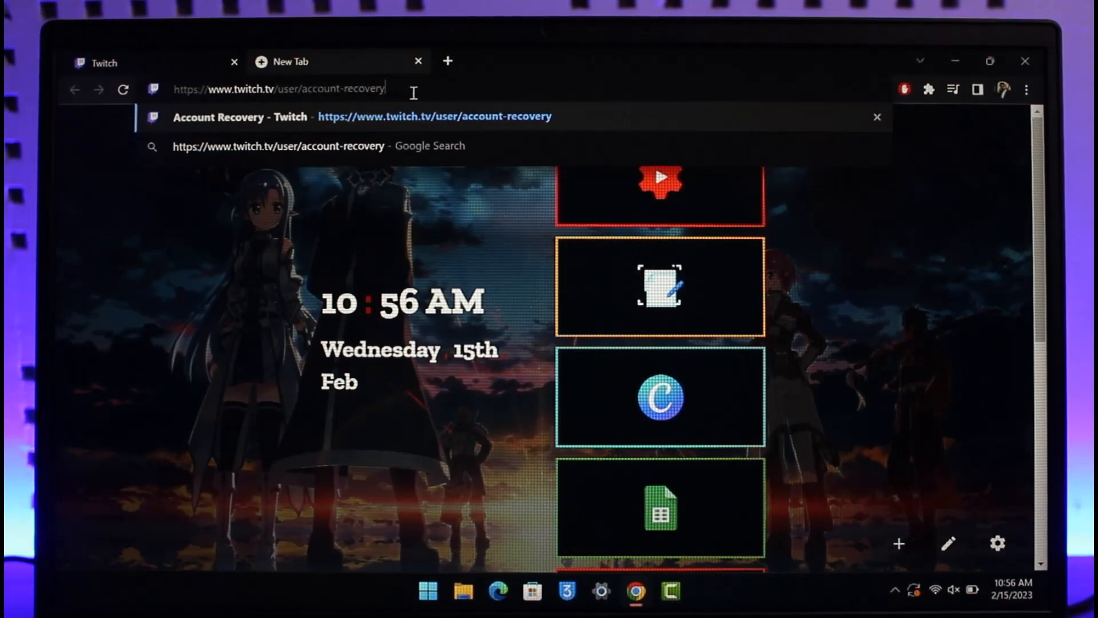
pyautogui.press('Enter')
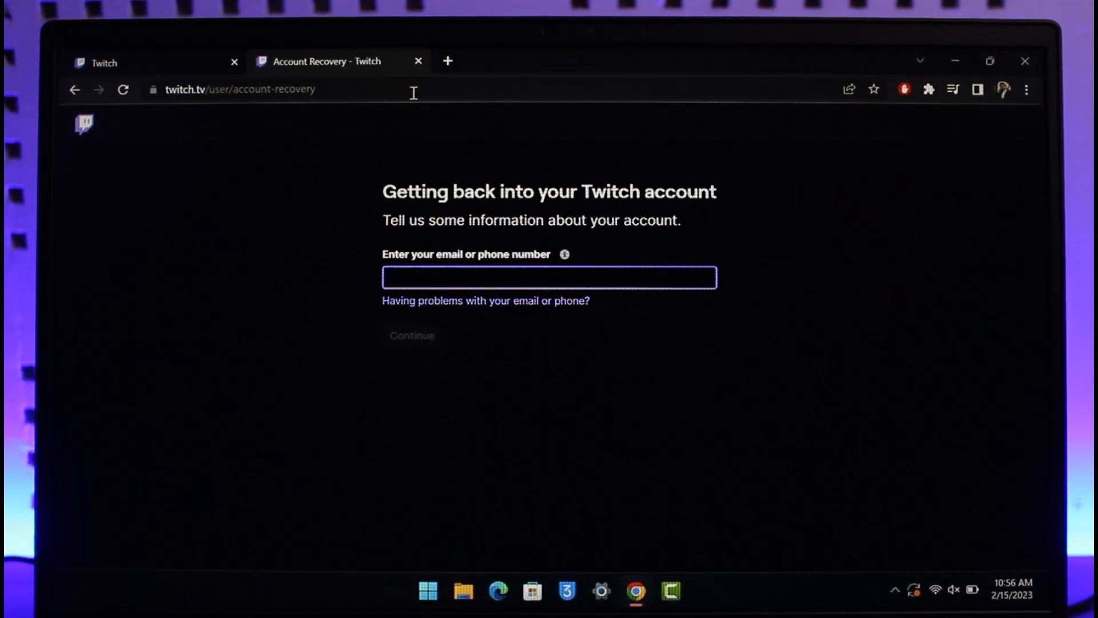
pyautogui.moveTo(812, 241)
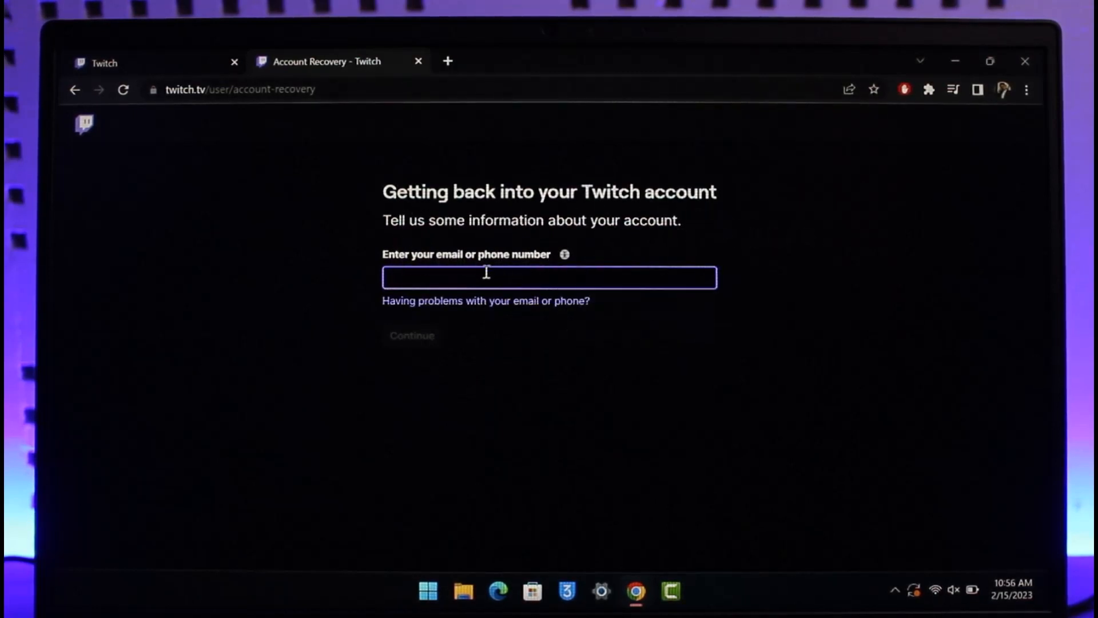
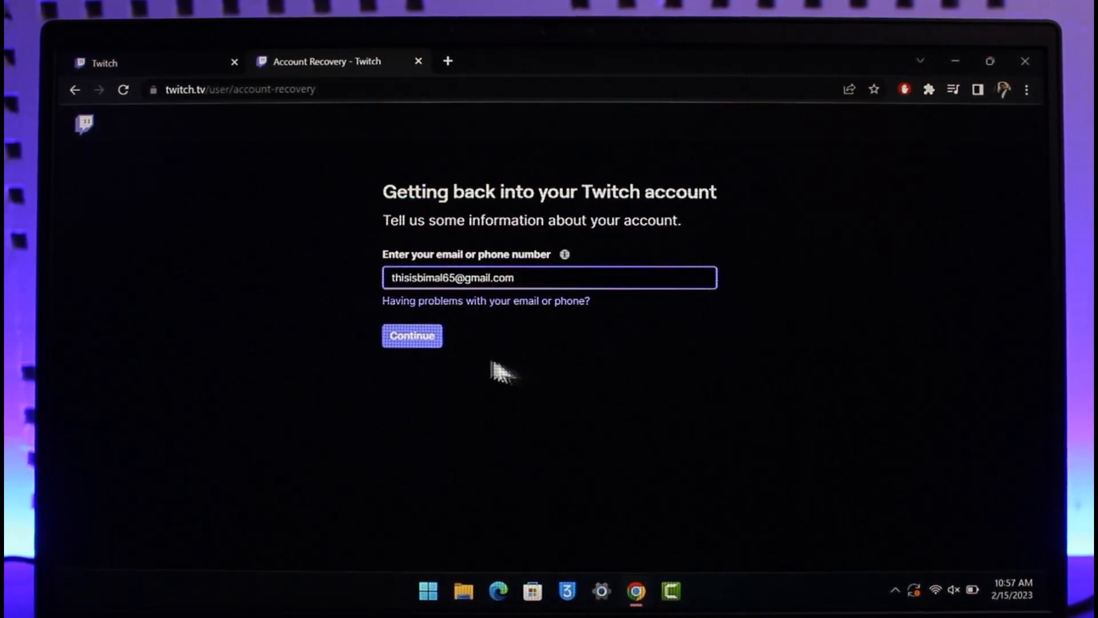
pyautogui.click(412, 336)
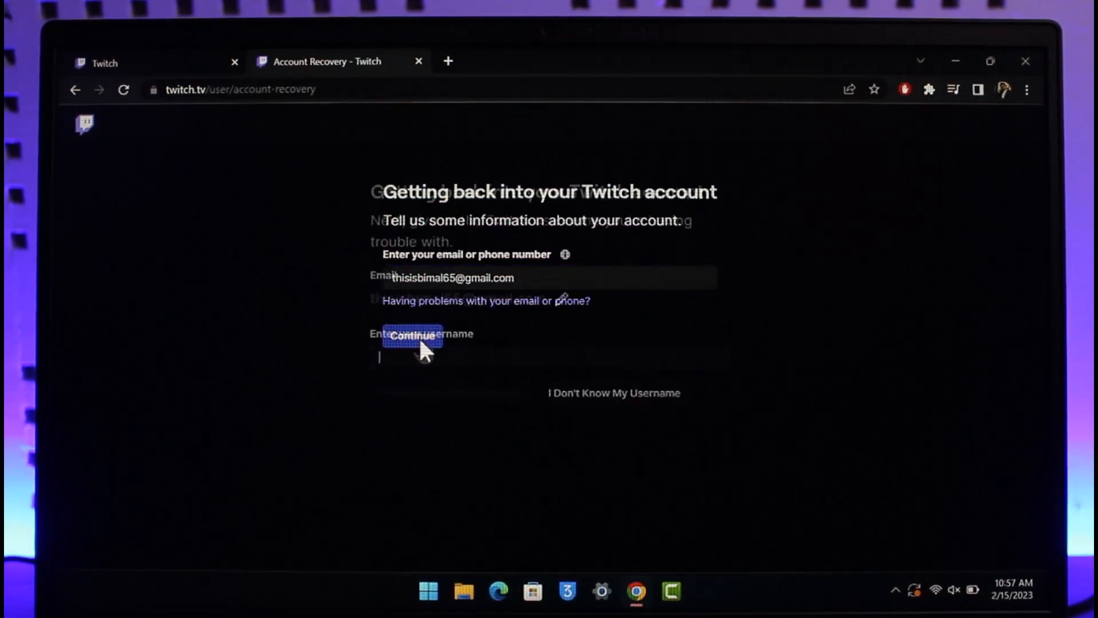
# Step: Copy the account username from the profile, paste it in, and request the reset link
pyautogui.click(412, 336)
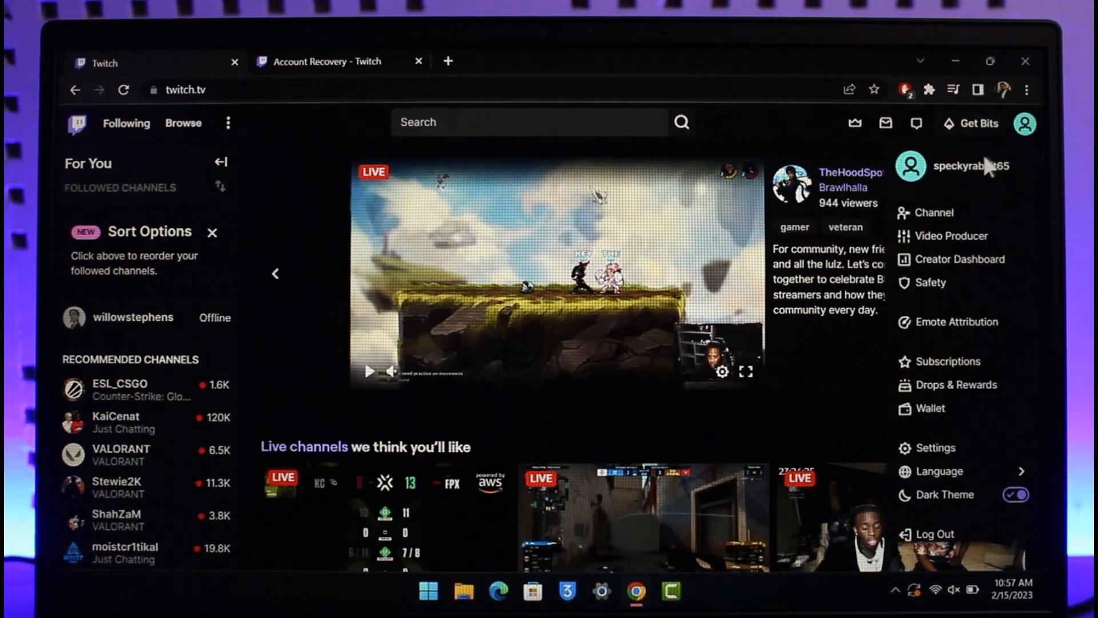
pyautogui.doubleClick(957, 166)
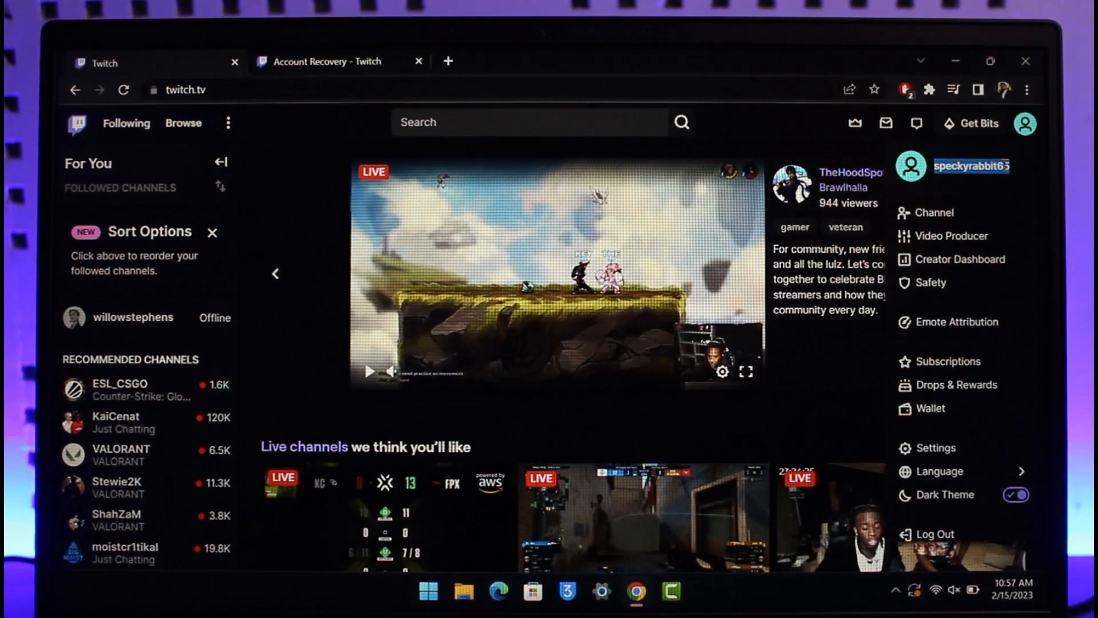
pyautogui.click(327, 61)
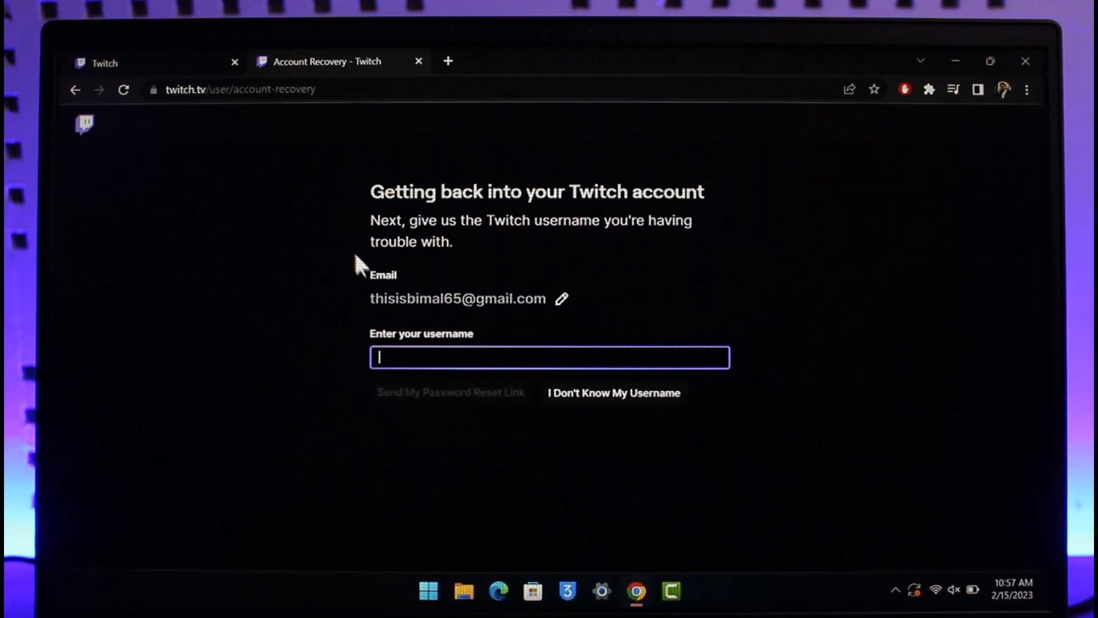
pyautogui.rightClick(549, 357)
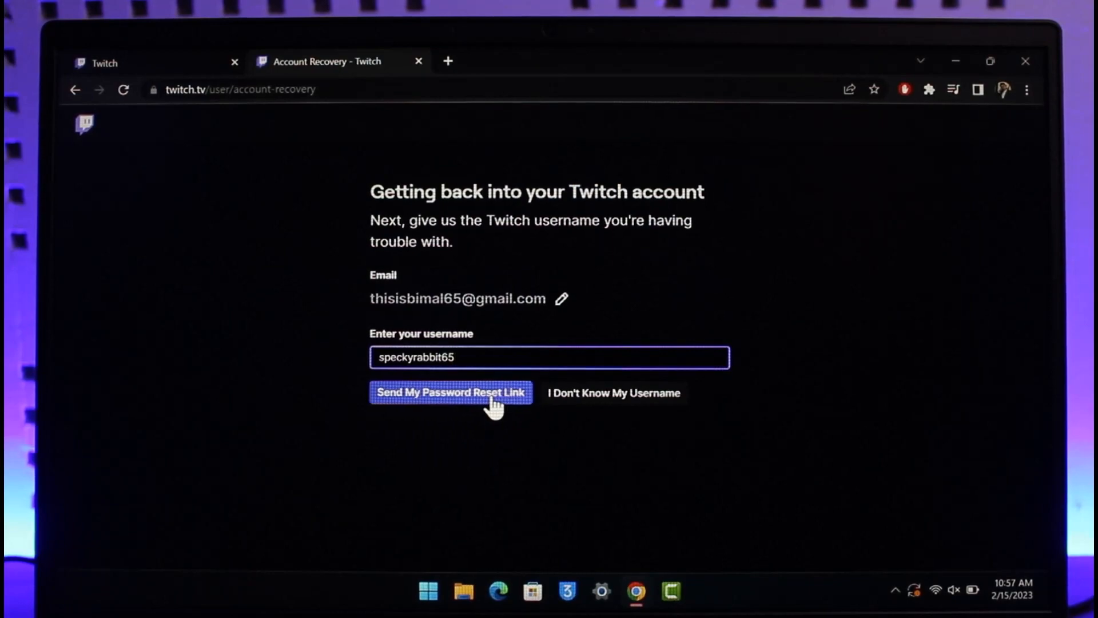
pyautogui.click(450, 392)
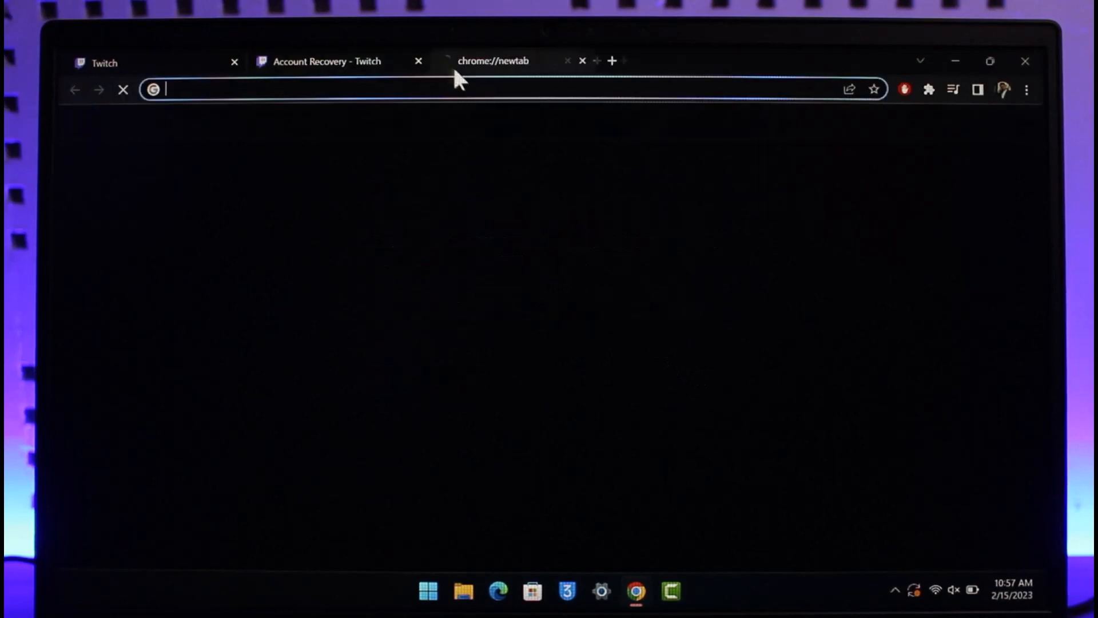
# Step: In Gmail, open the 'Your Twitch password' email and follow its Reset your password link
pyautogui.write('gmail.com')
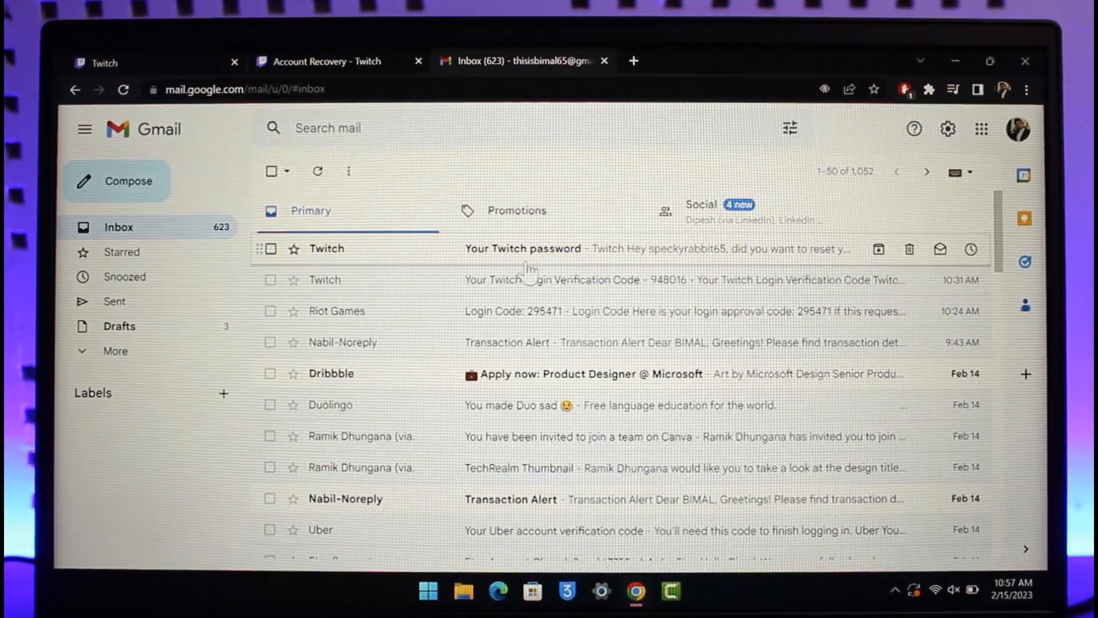
pyautogui.click(521, 249)
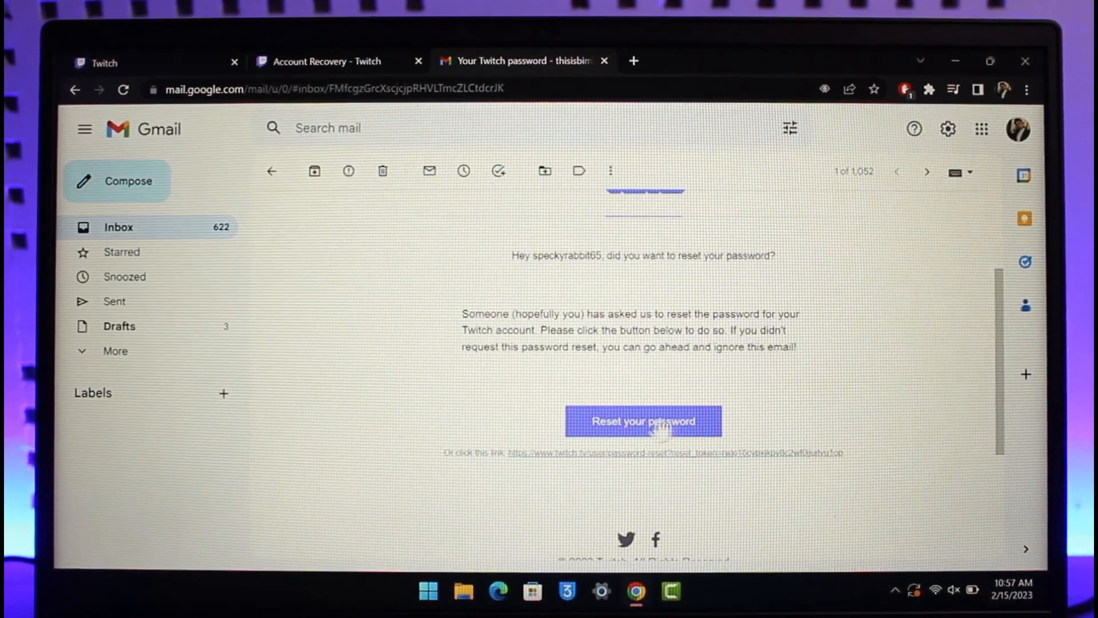
pyautogui.click(642, 421)
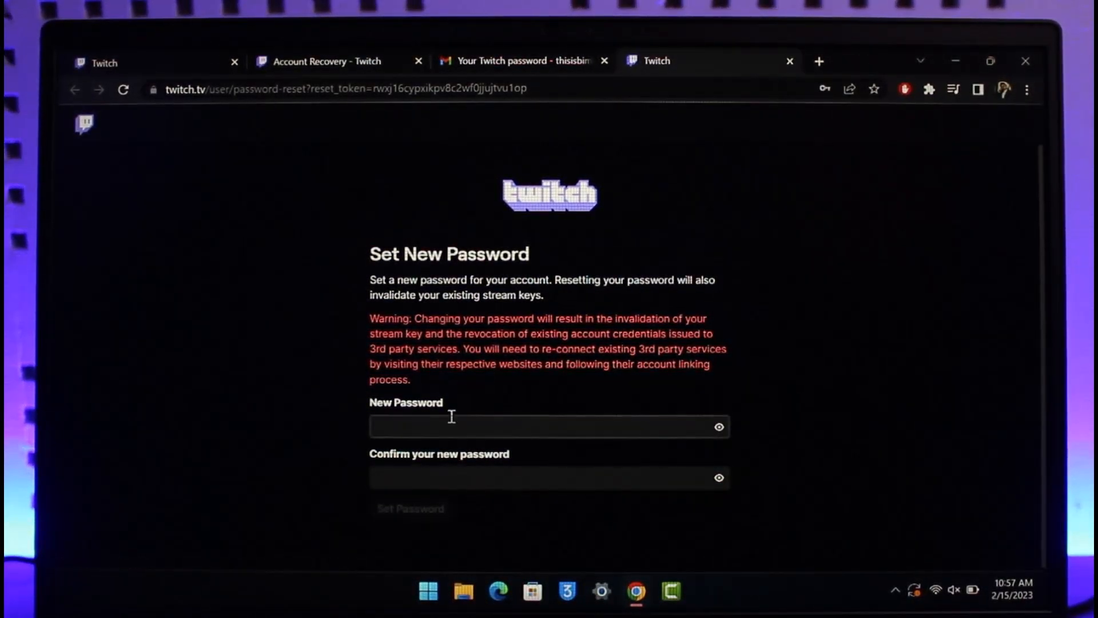
pyautogui.moveTo(758, 396)
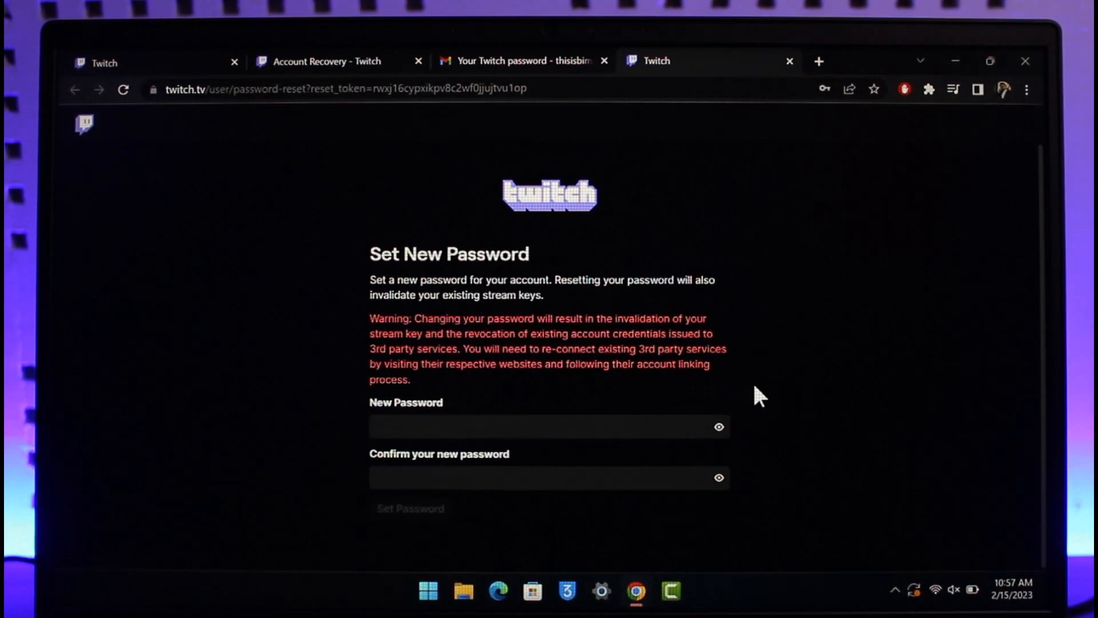
pyautogui.moveTo(909, 419)
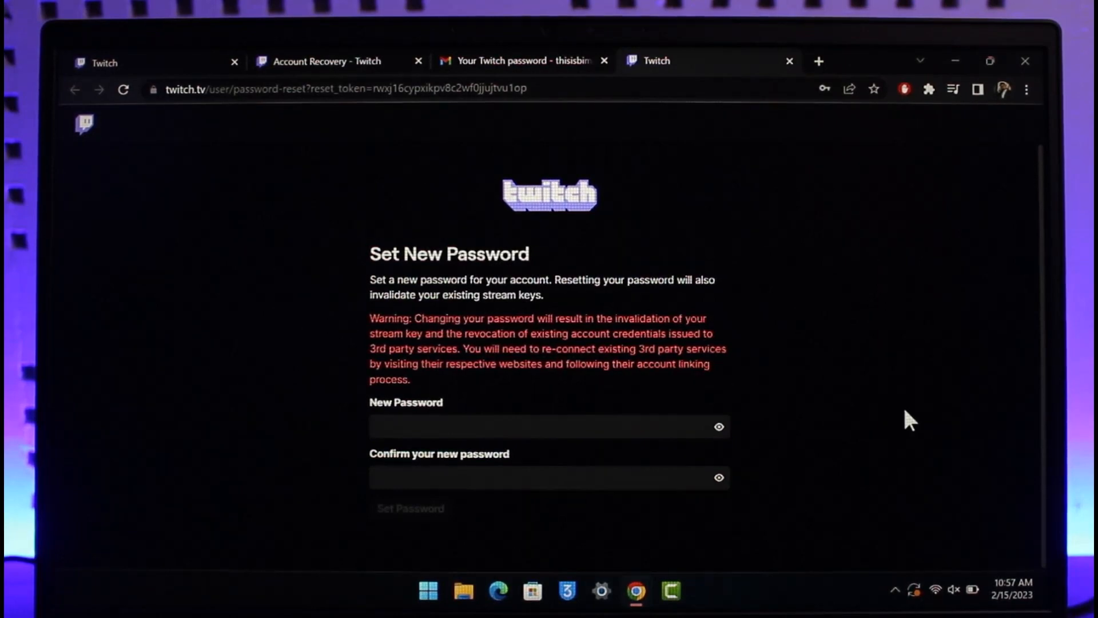